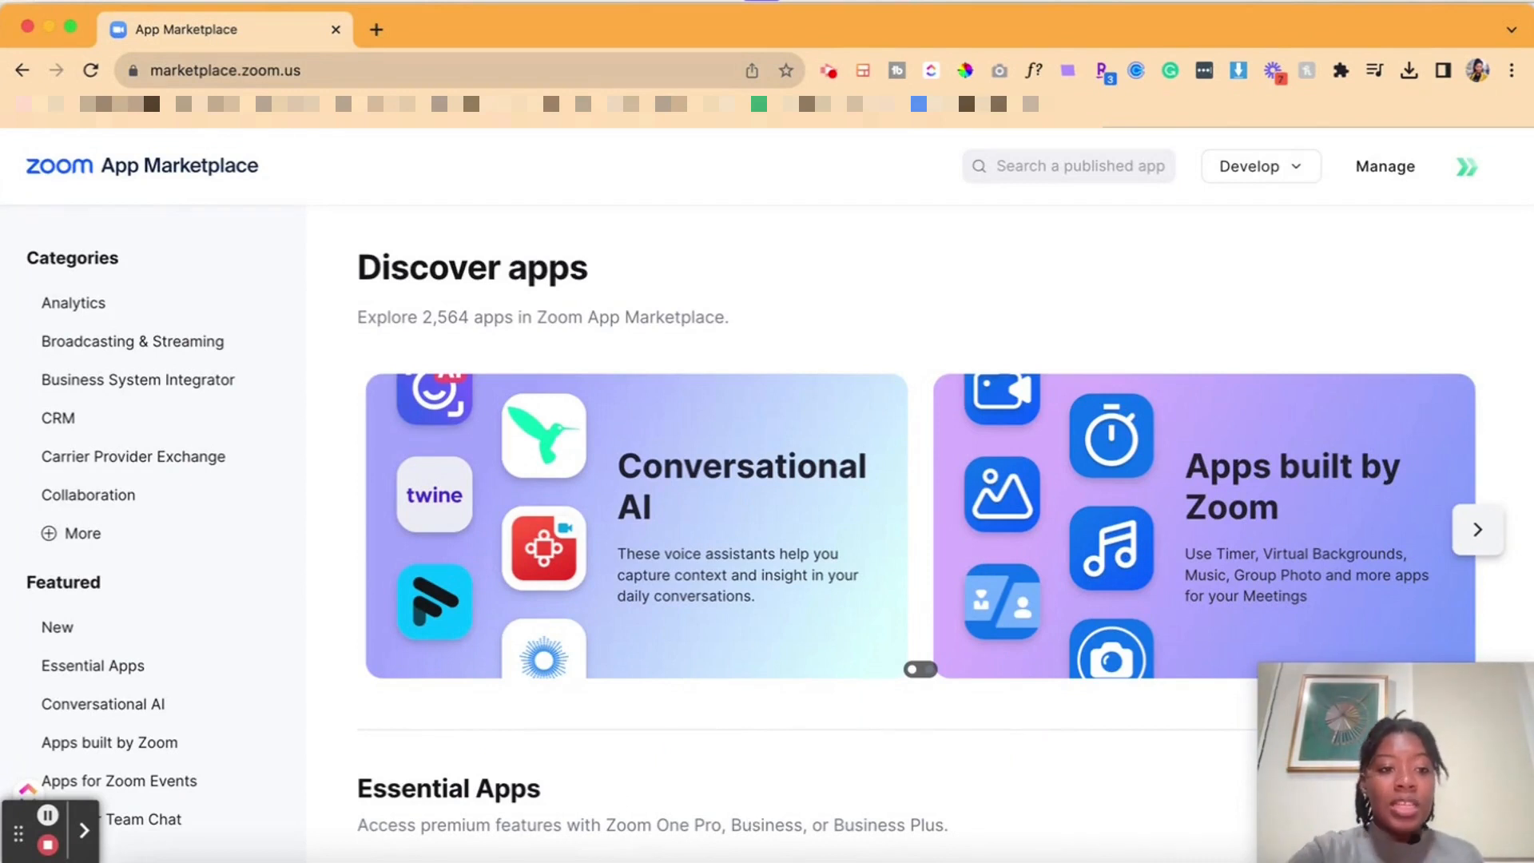
mouse_move(72, 302)
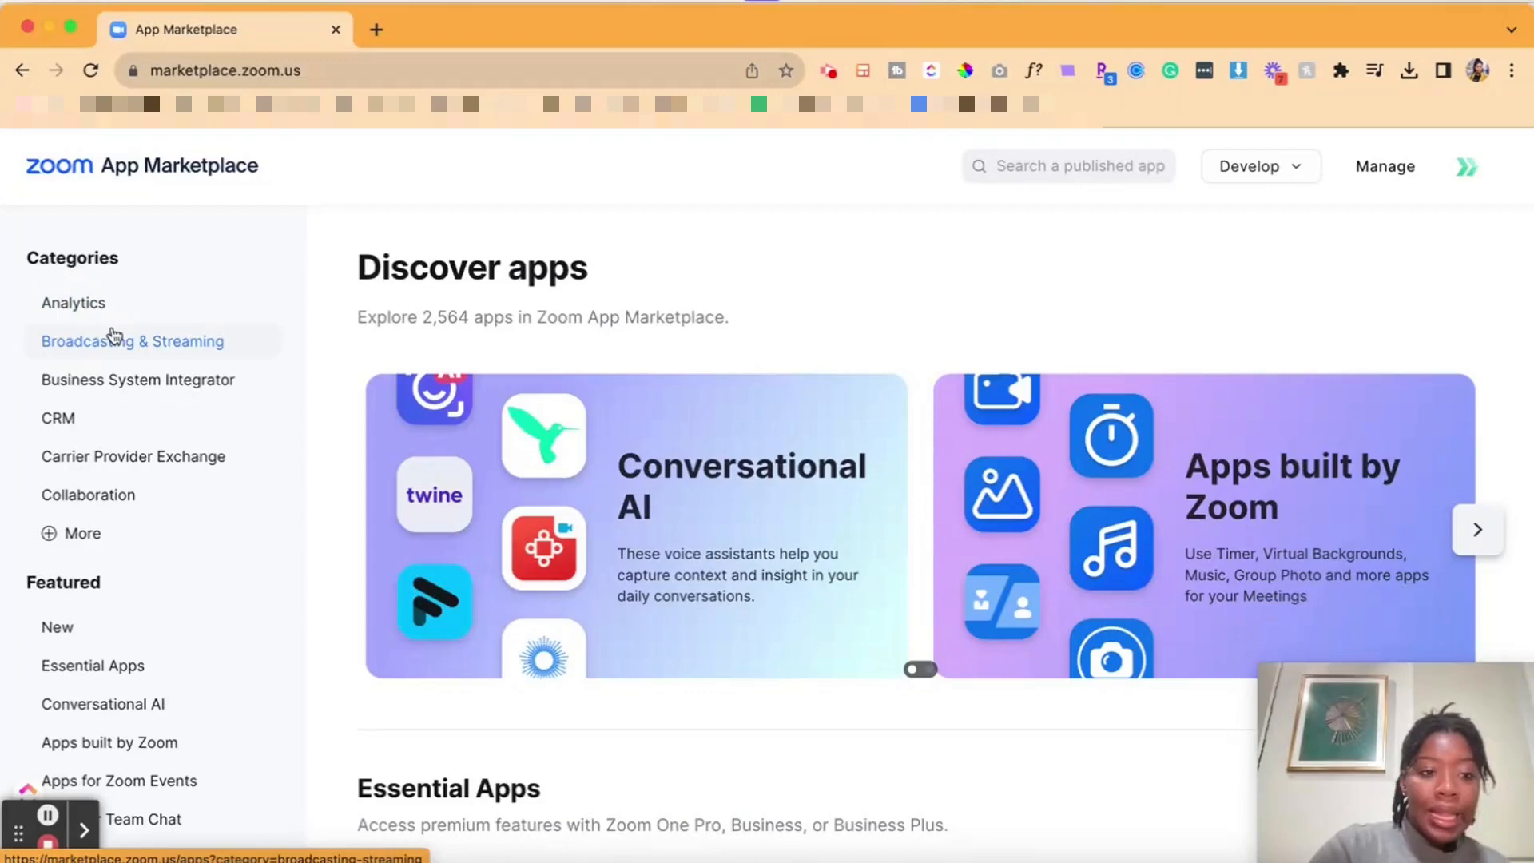
- Browse the Analytics category's list of apps in the Zoom App Marketplace
scroll("down", 3)
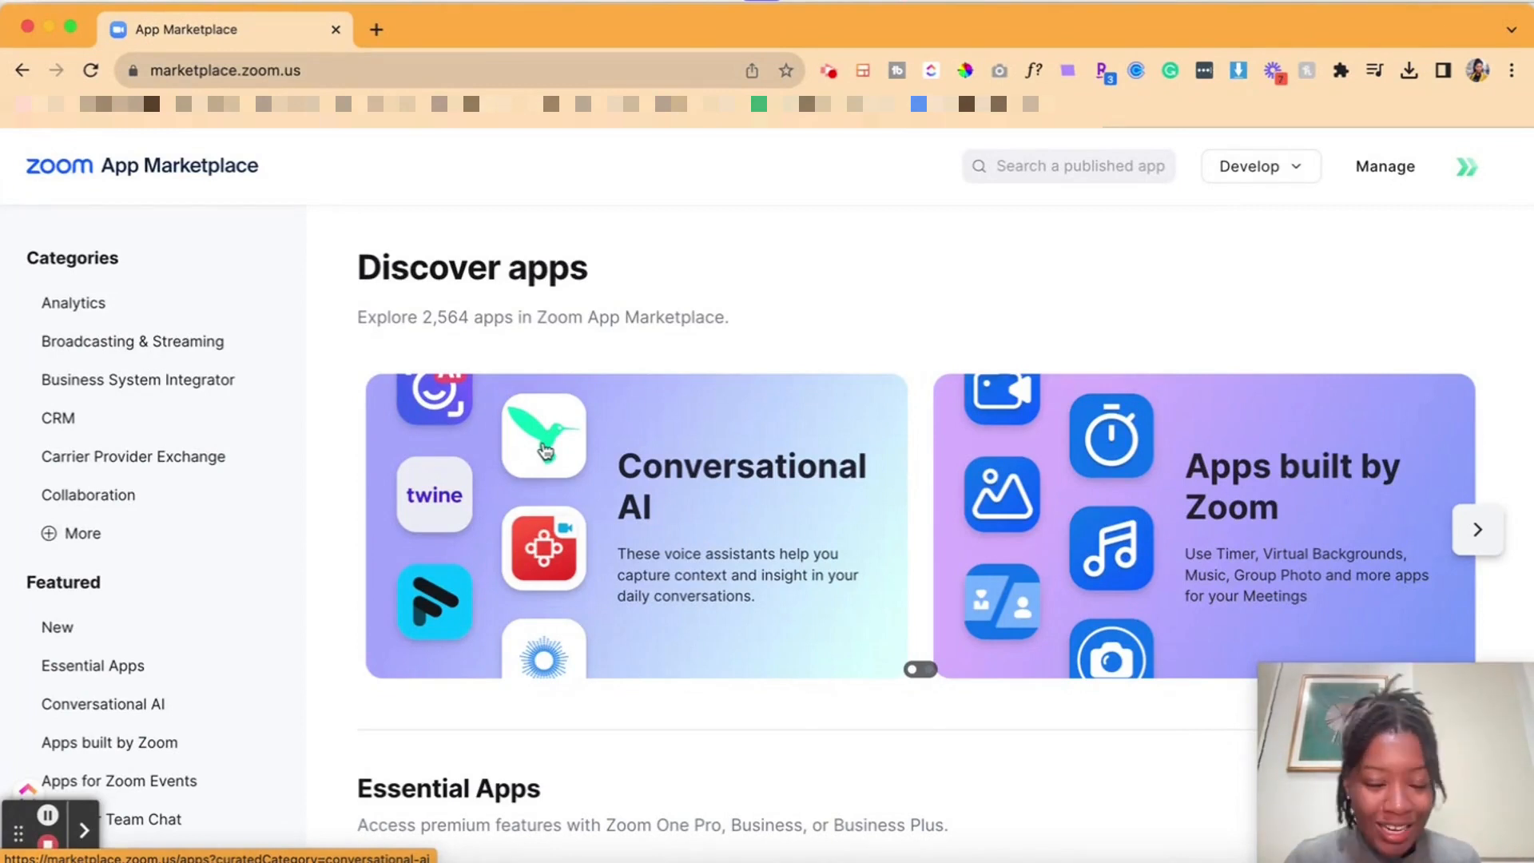
mouse_move(904, 392)
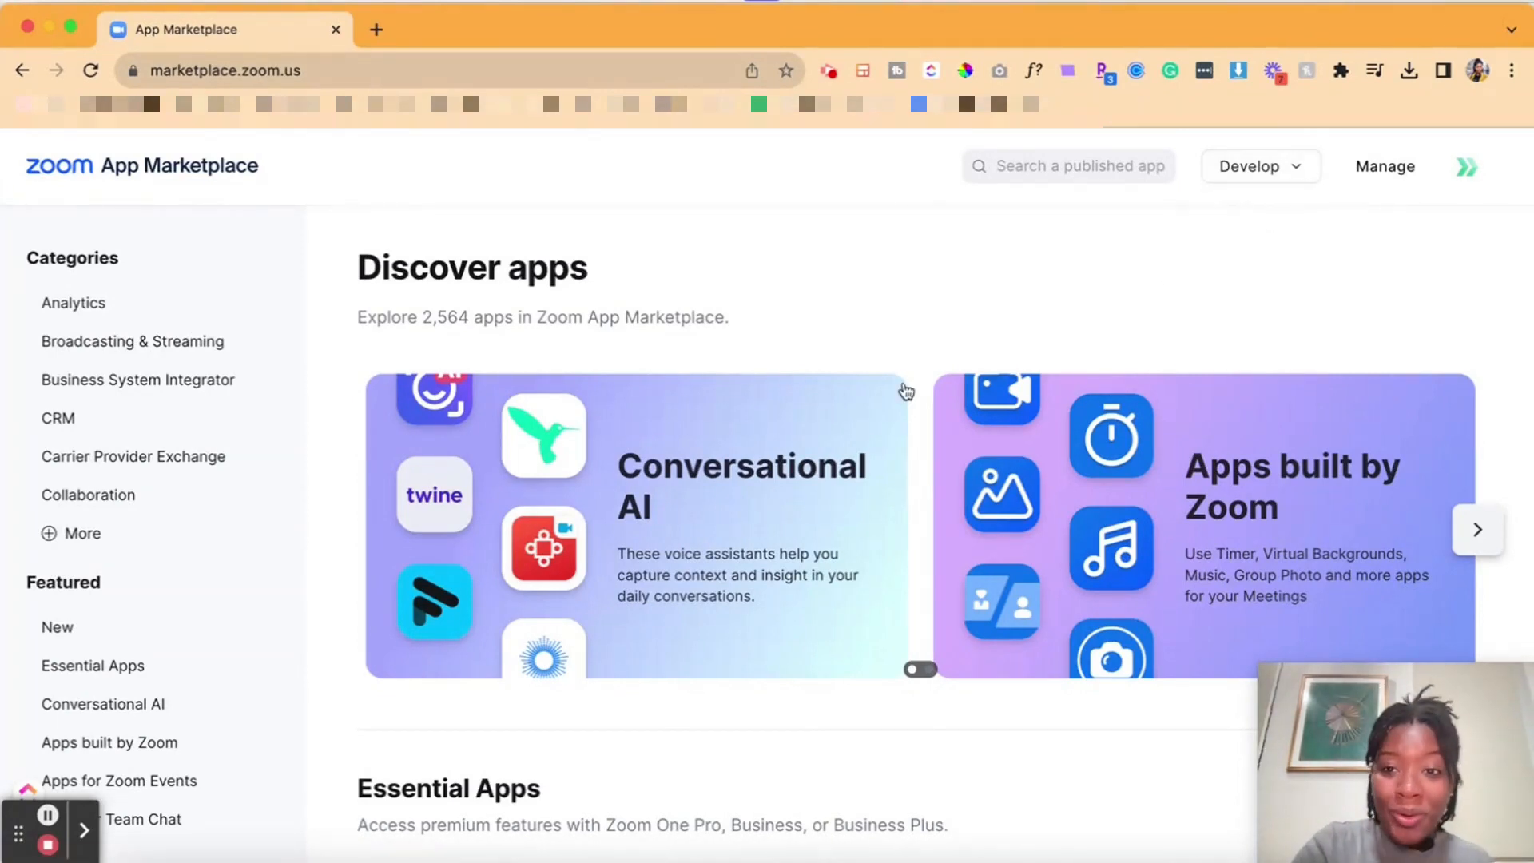
mouse_move(917, 275)
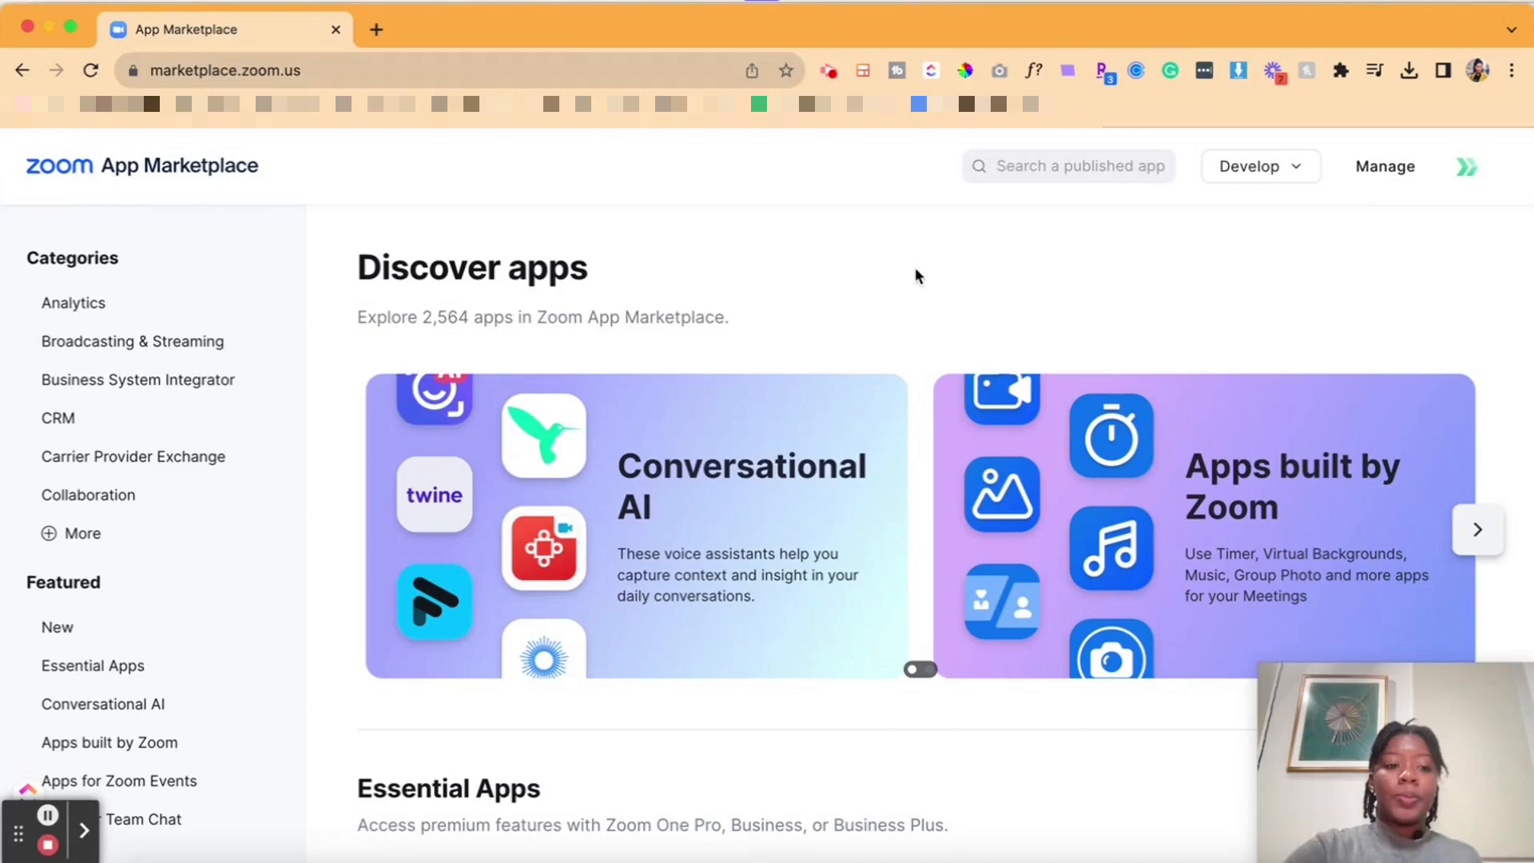
left_click(72, 302)
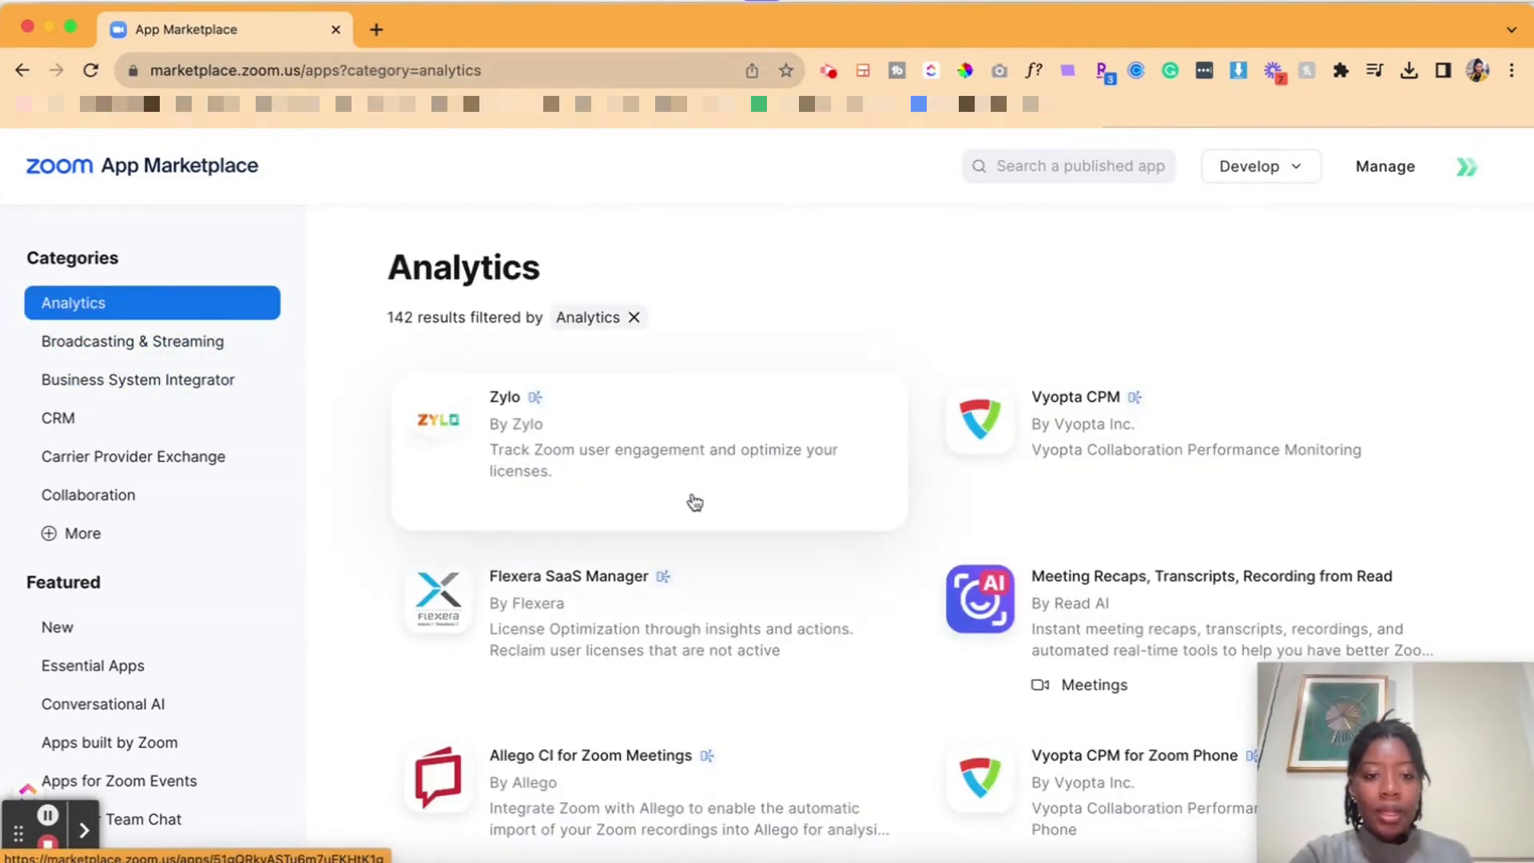
scroll("down", 3)
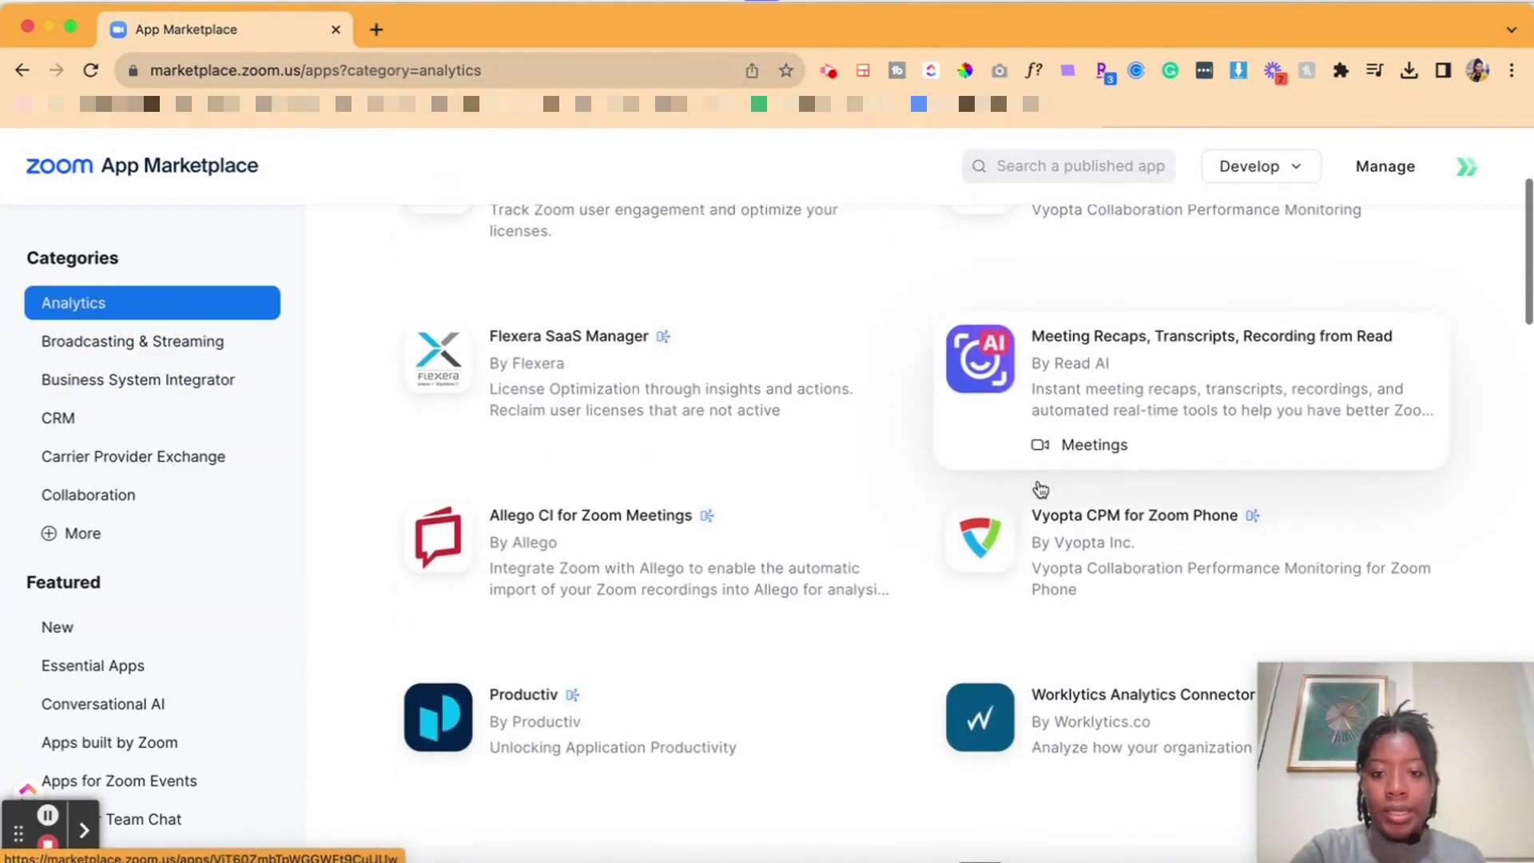
scroll("down", 3)
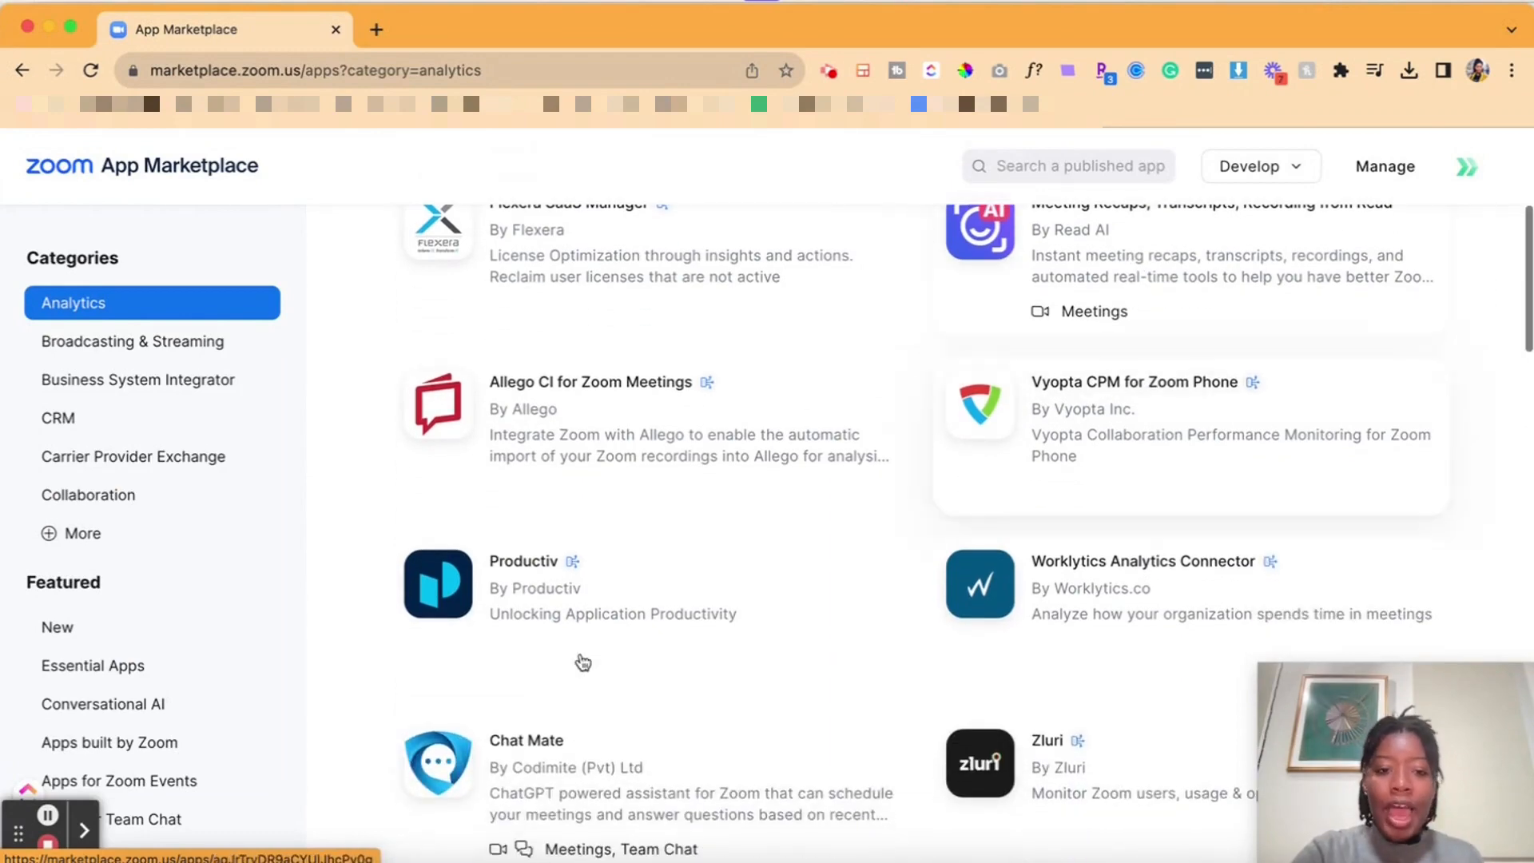
- Browse the CRM category's list of apps
left_click(57, 417)
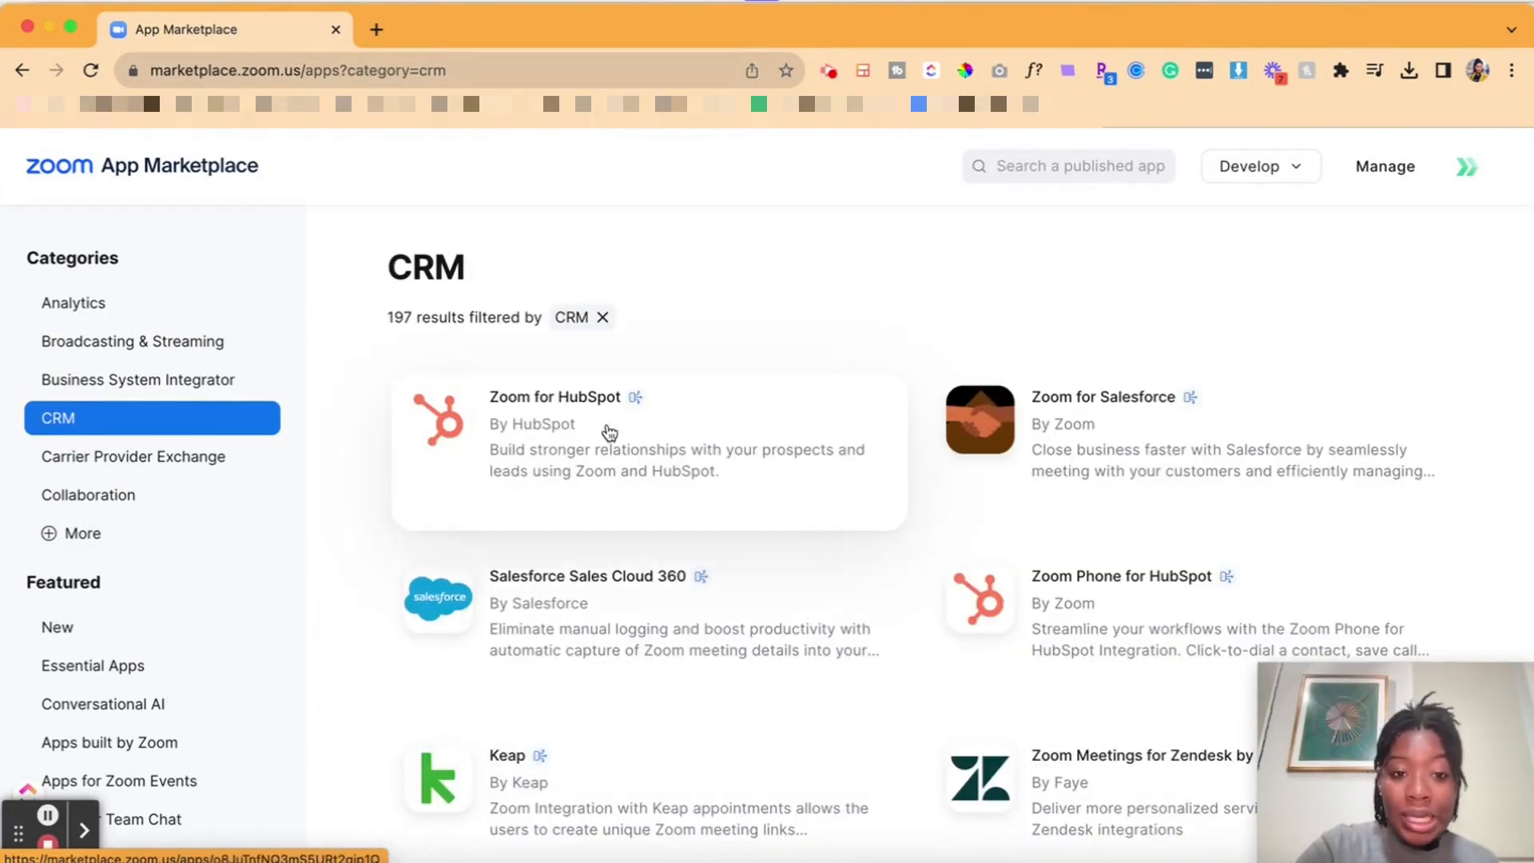
scroll("down", 3)
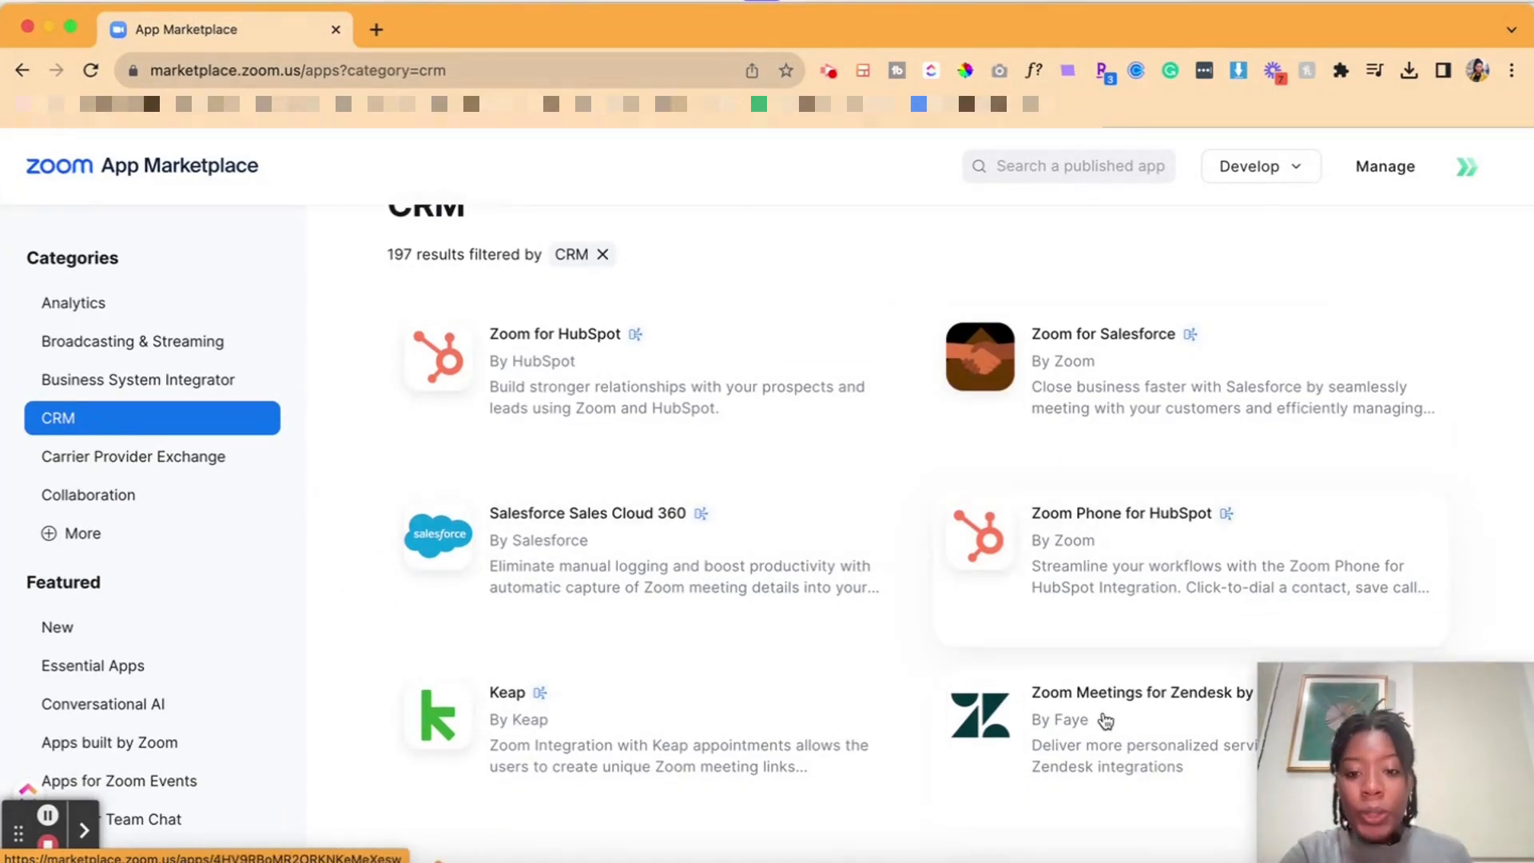
scroll("down", 3)
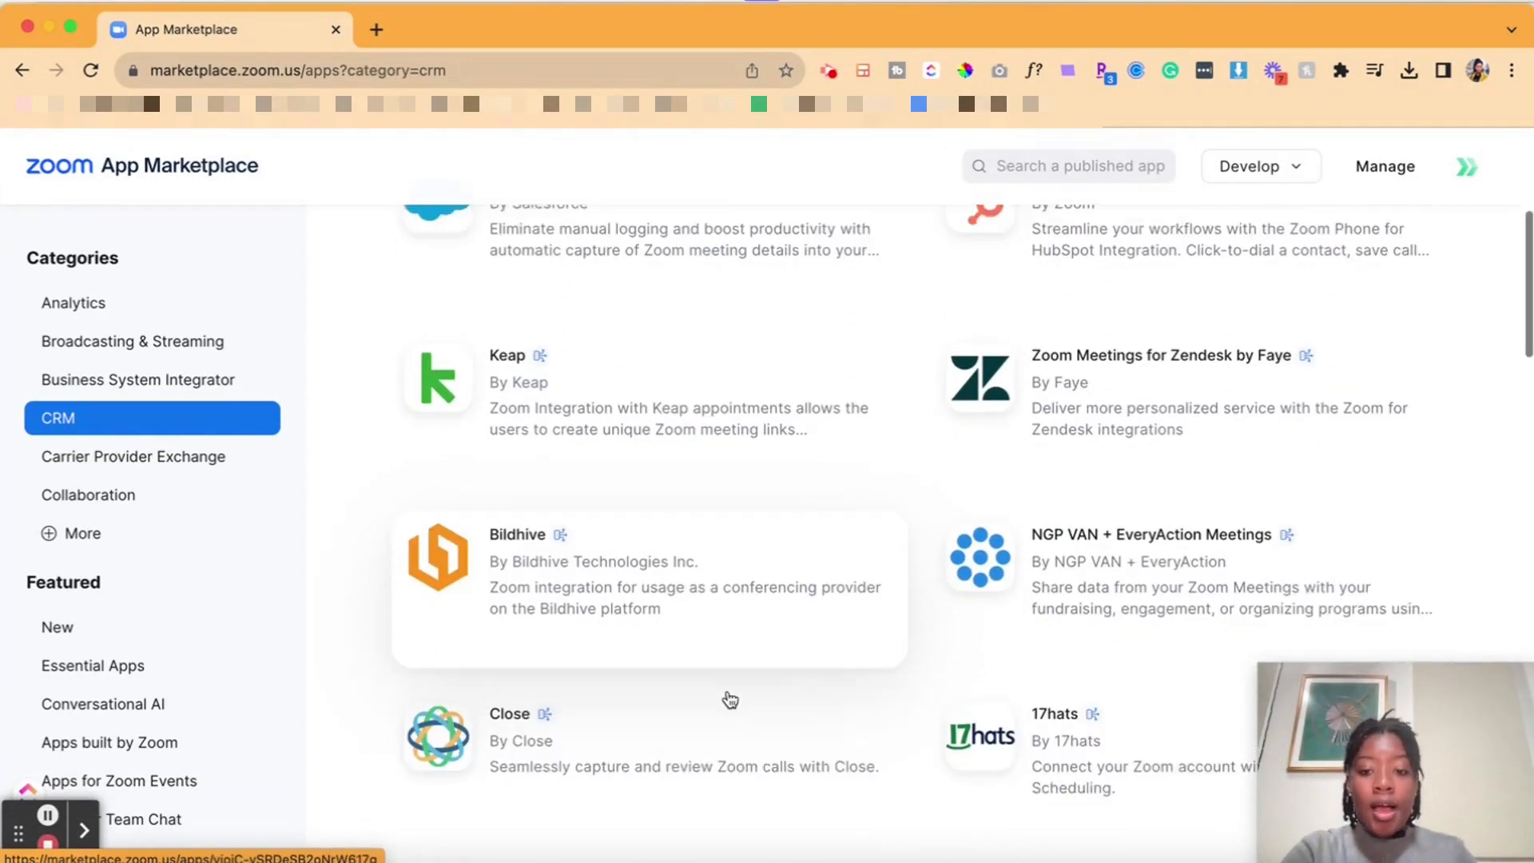
scroll("down", 3)
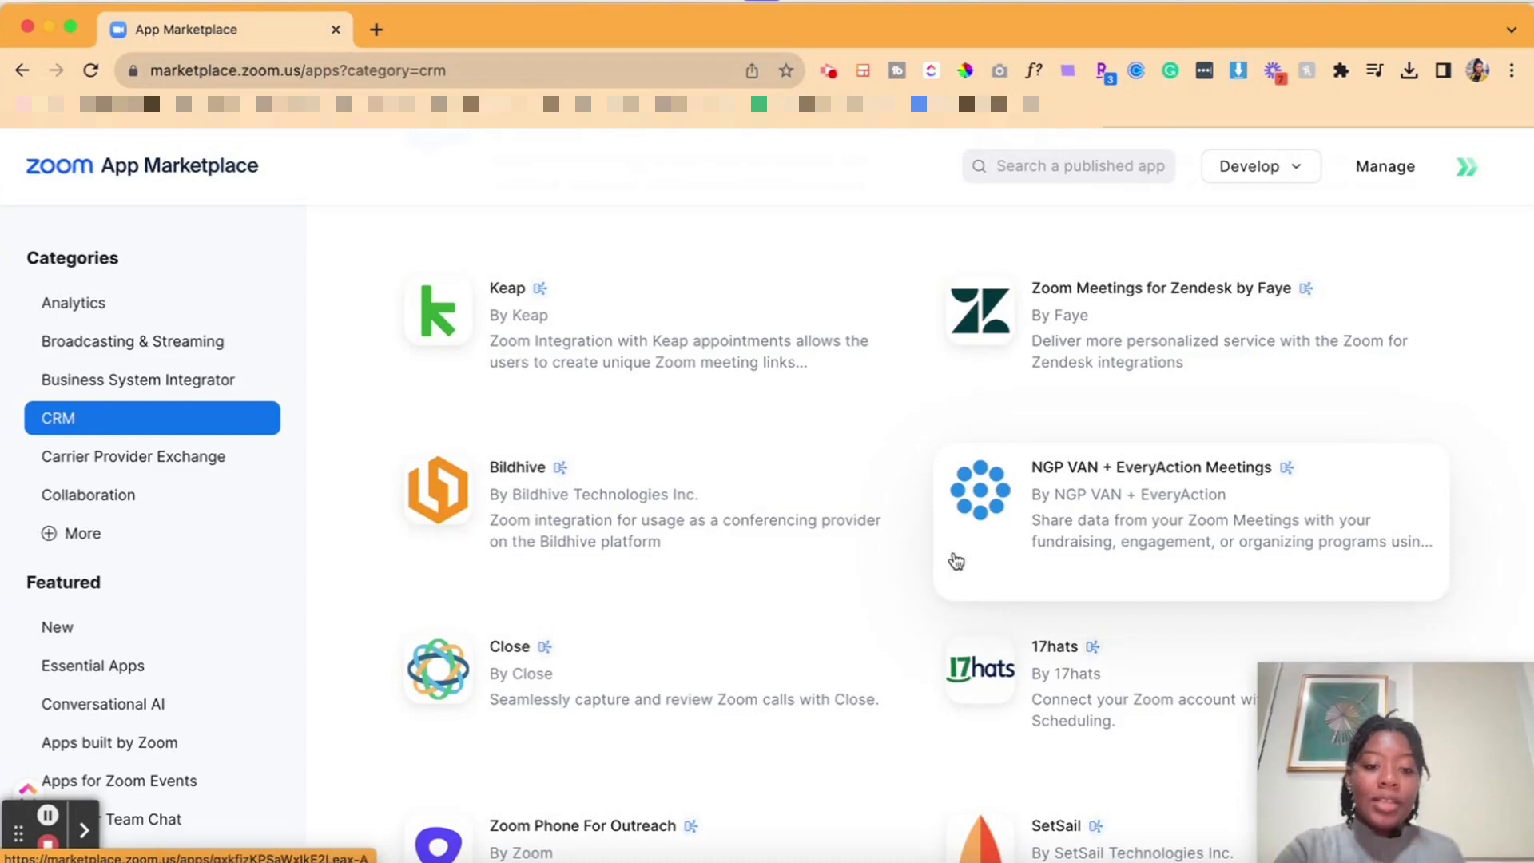
- Browse the Collaboration category, listing 366 apps such as Google Workspace, Slack and Microsoft Teams
left_click(88, 494)
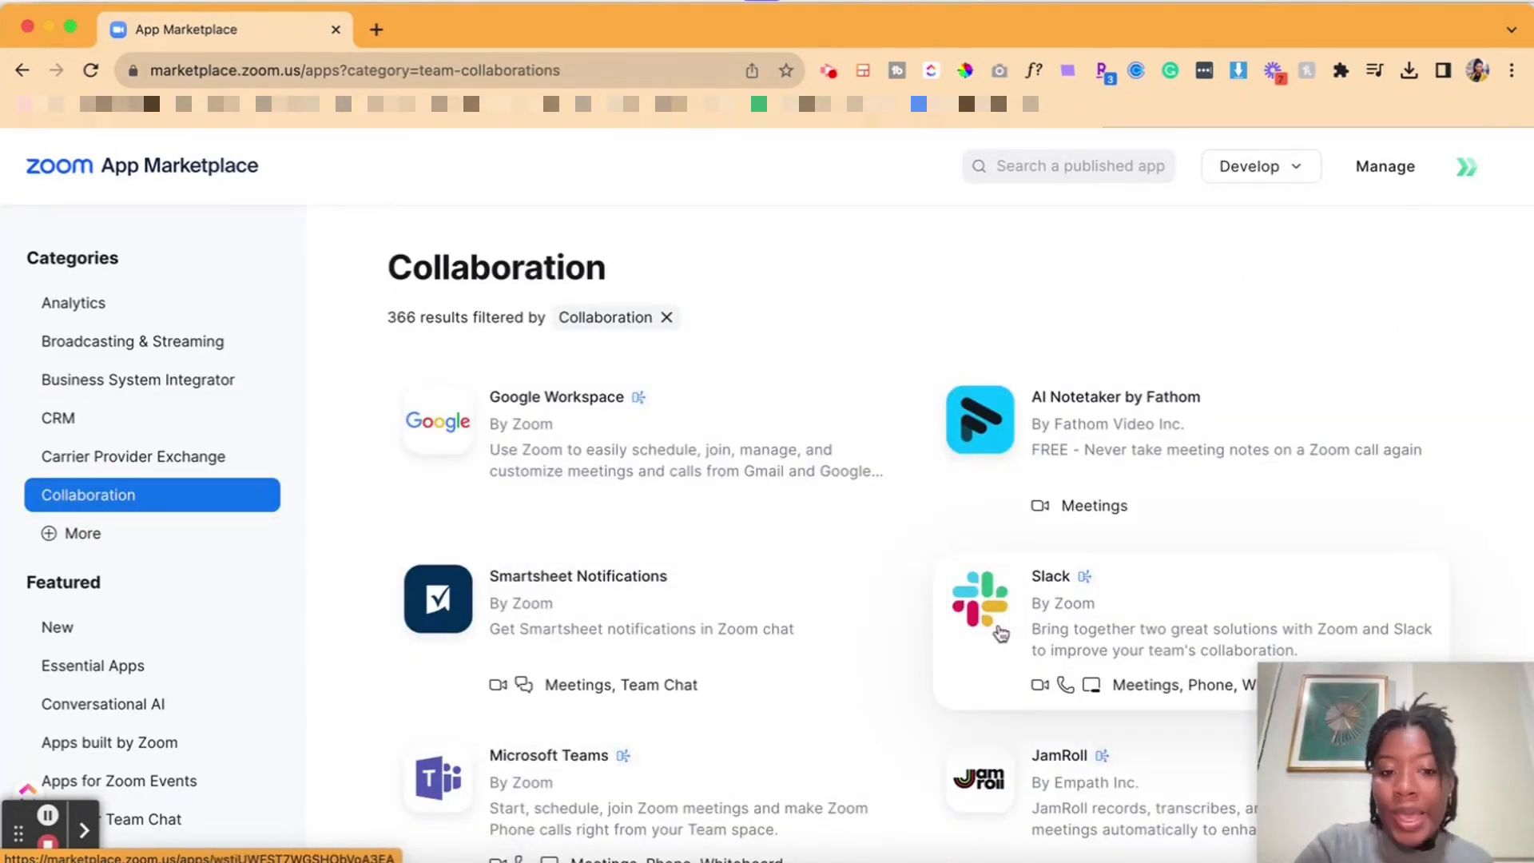
scroll("down", 3)
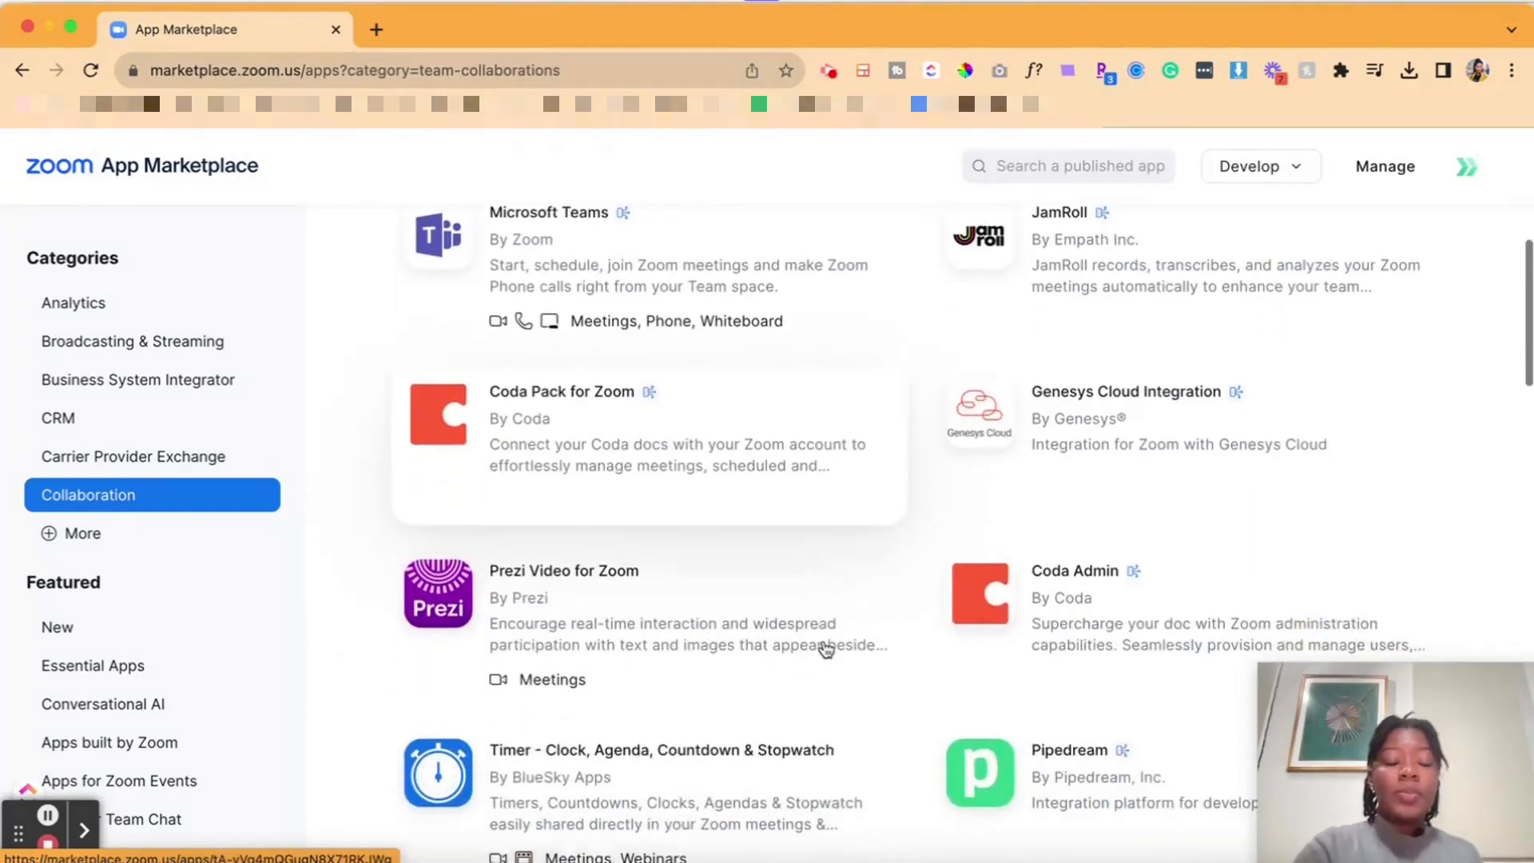
scroll("down", 3)
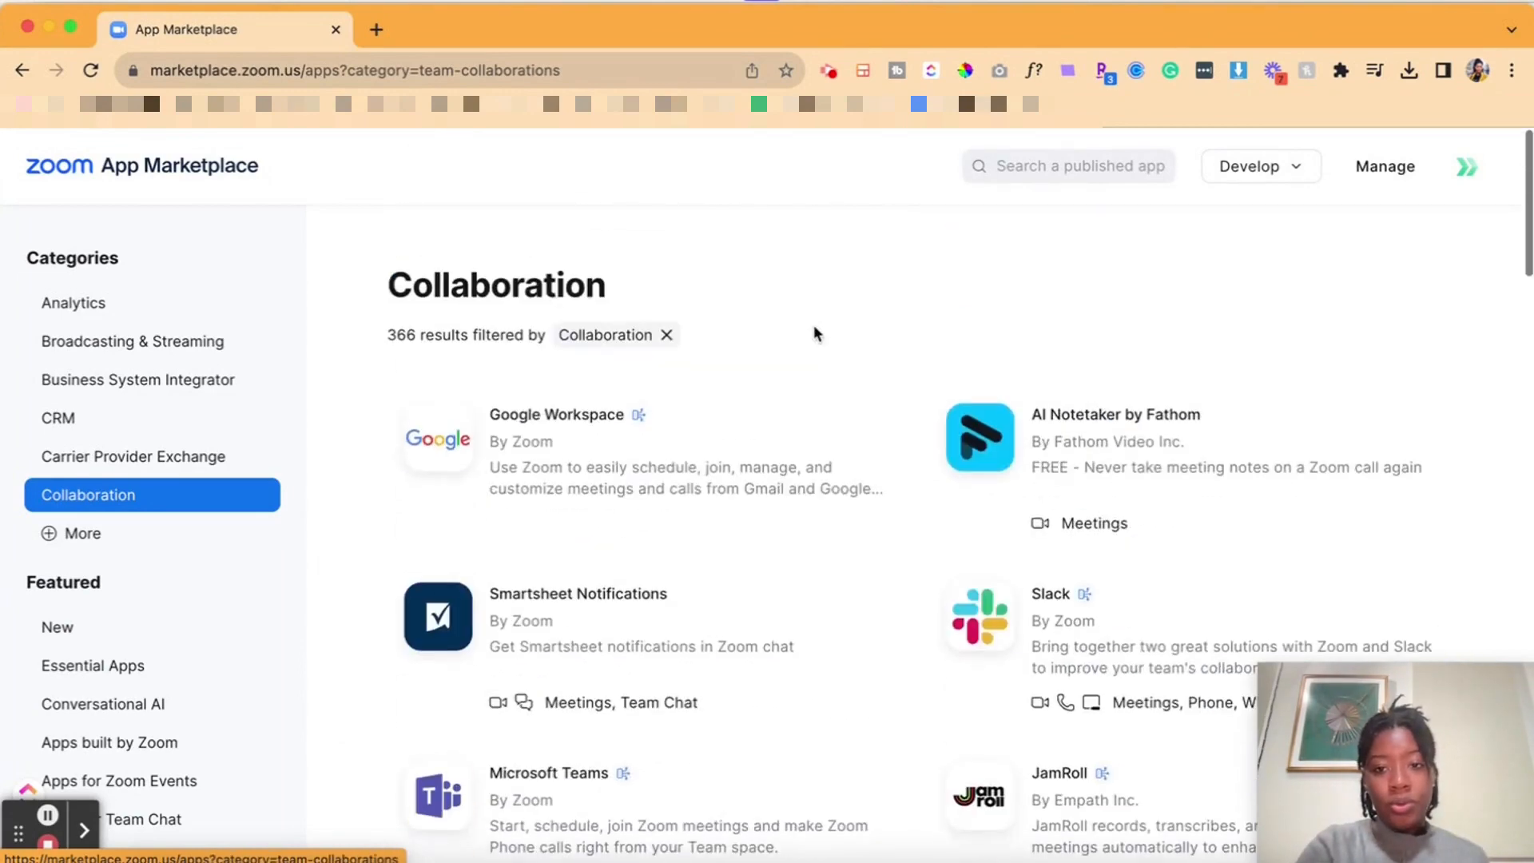
scroll("down", 3)
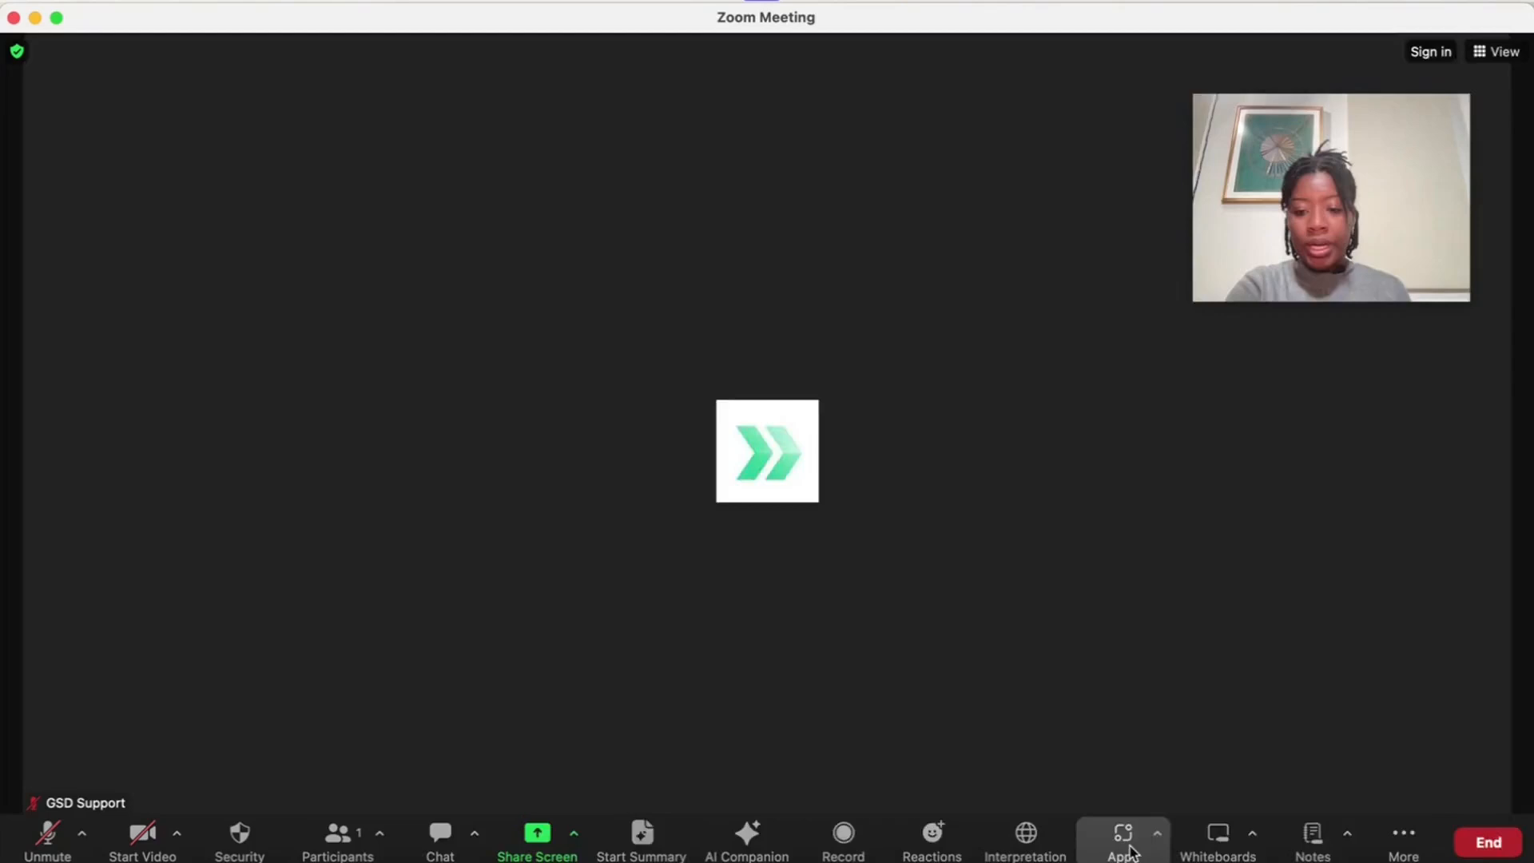
- Show the meeting's Add Apps store with Discover All categories, featured and Essential Apps
left_click(1124, 836)
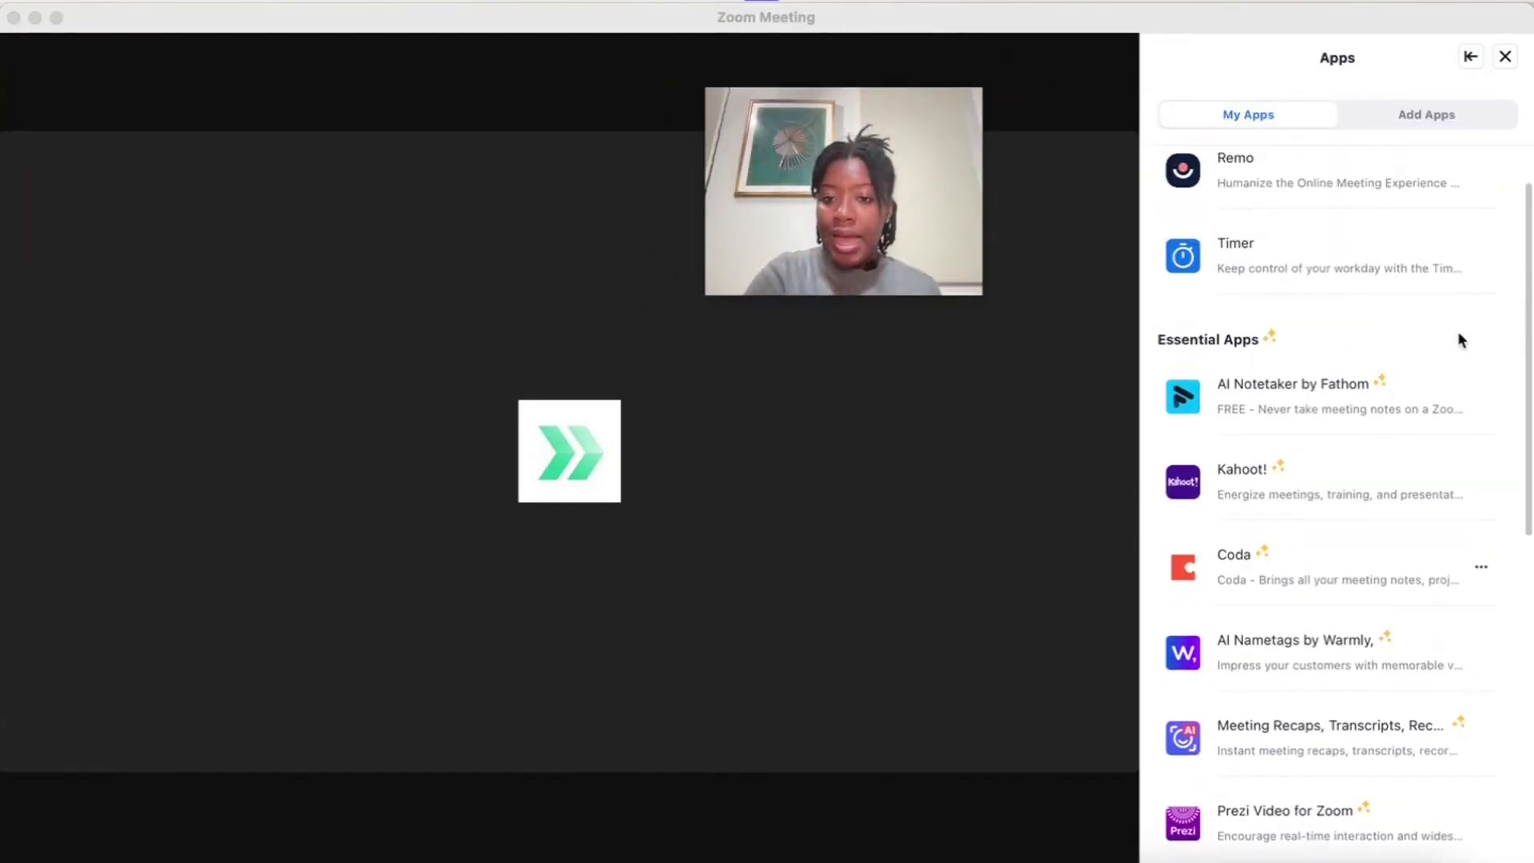
left_click(1426, 115)
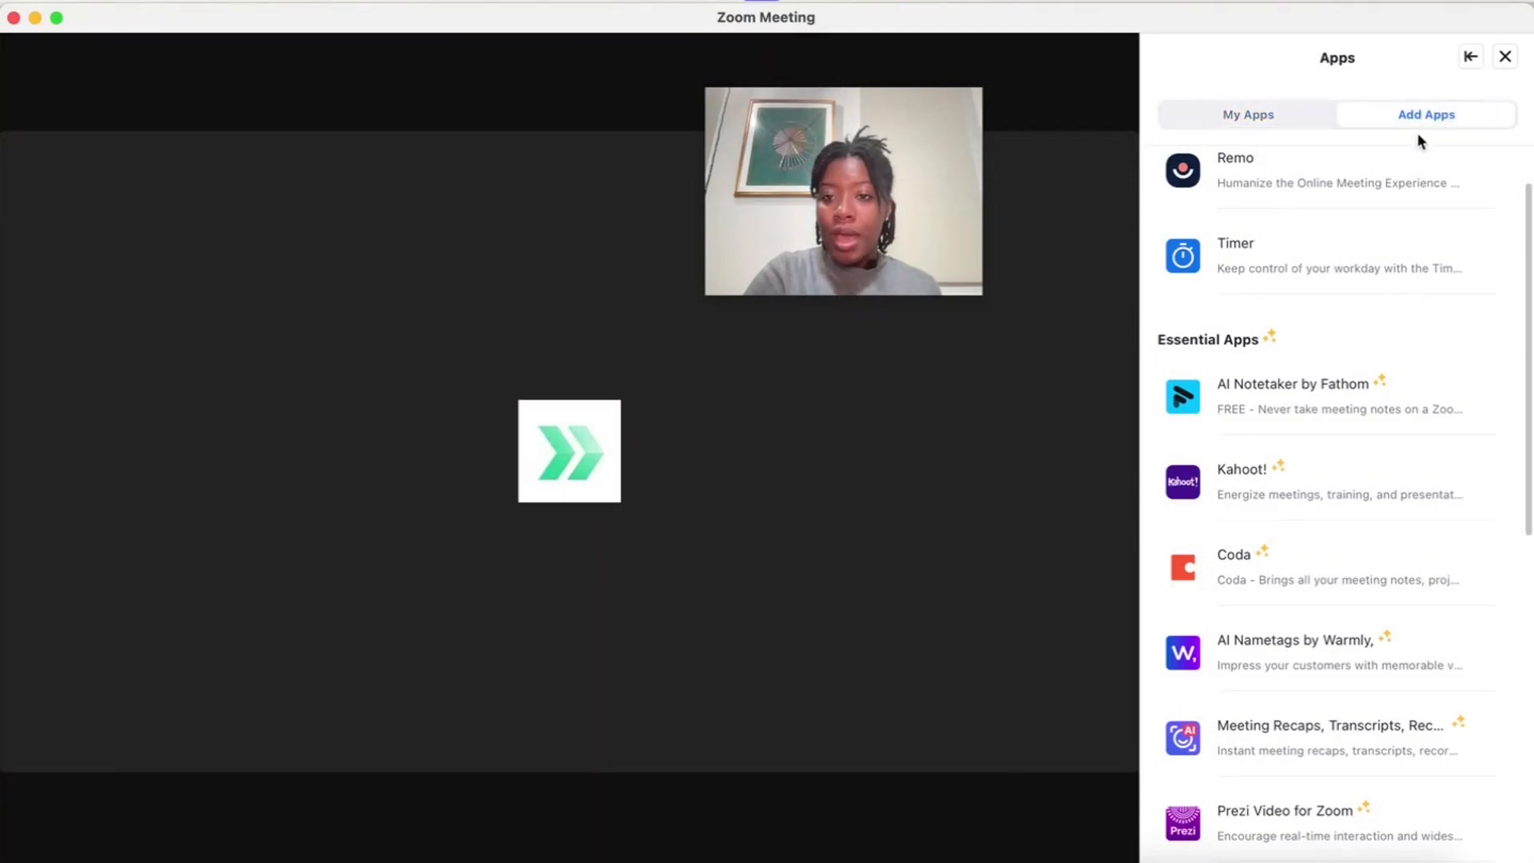
left_click(1426, 115)
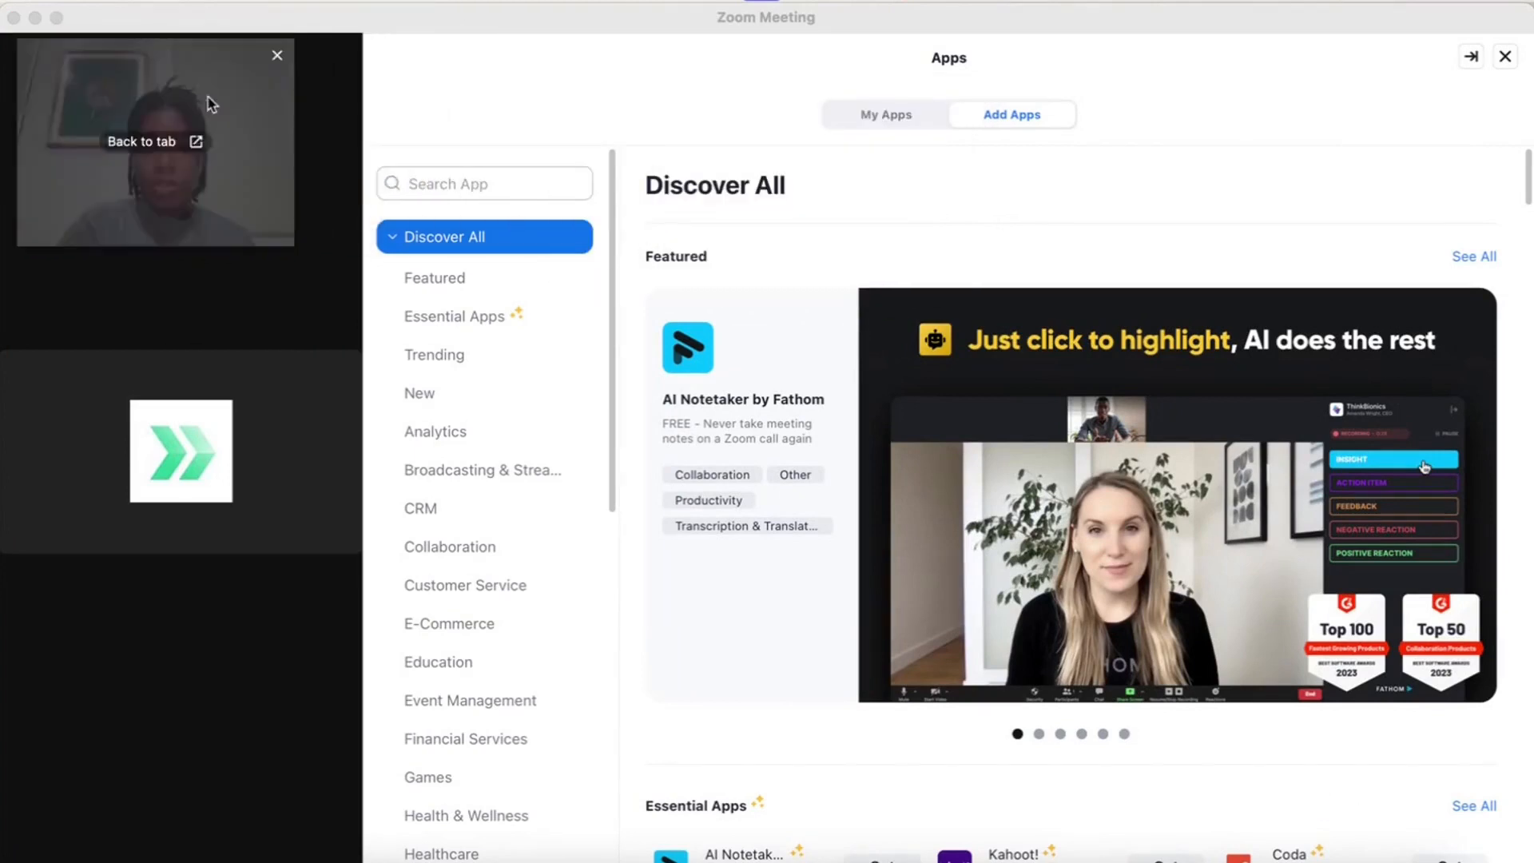
scroll("down", 3)
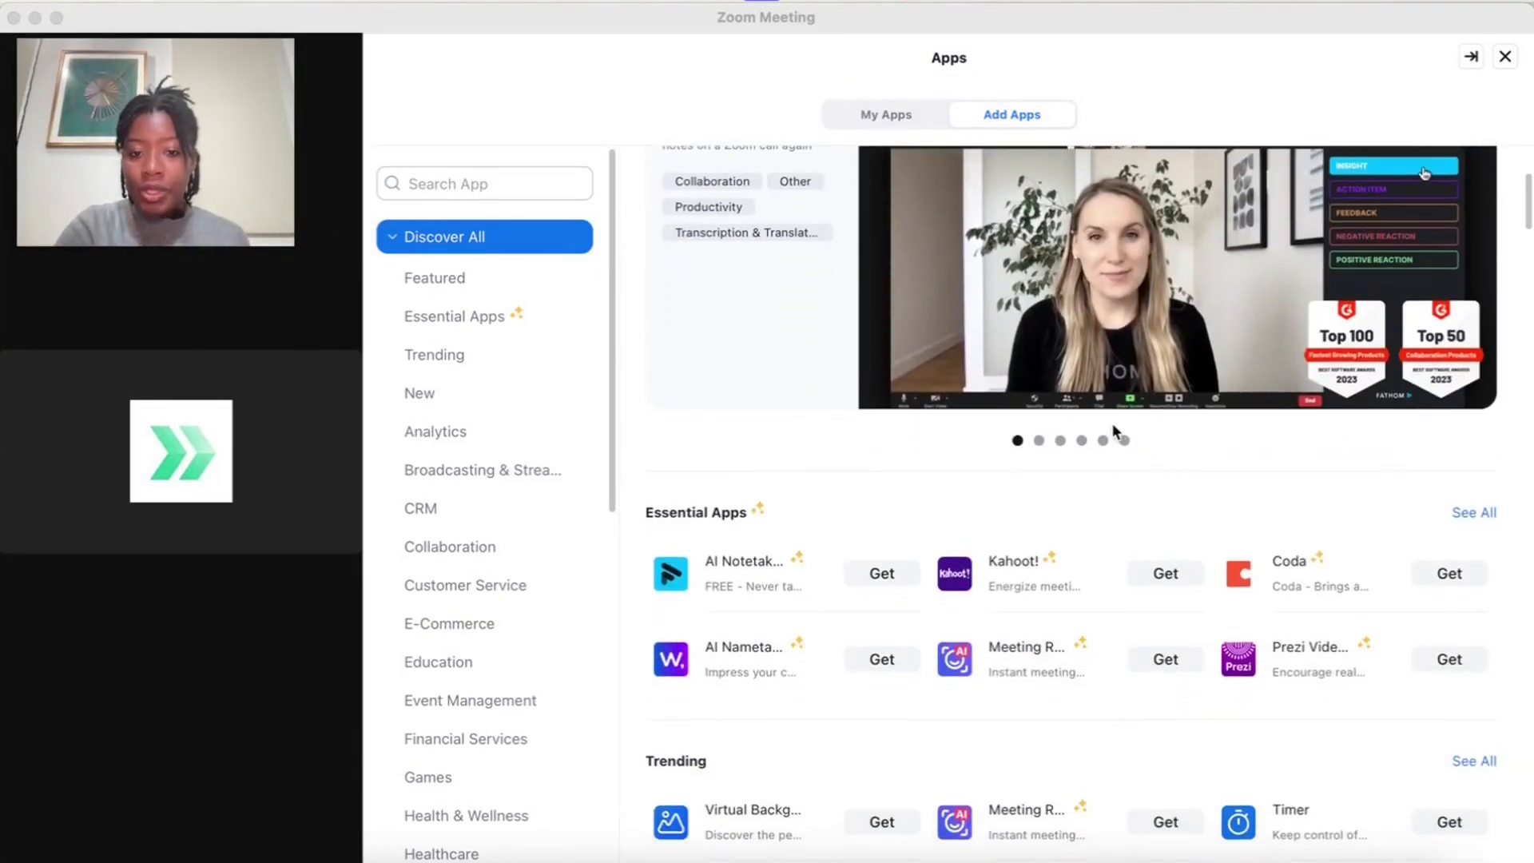
scroll("down", 3)
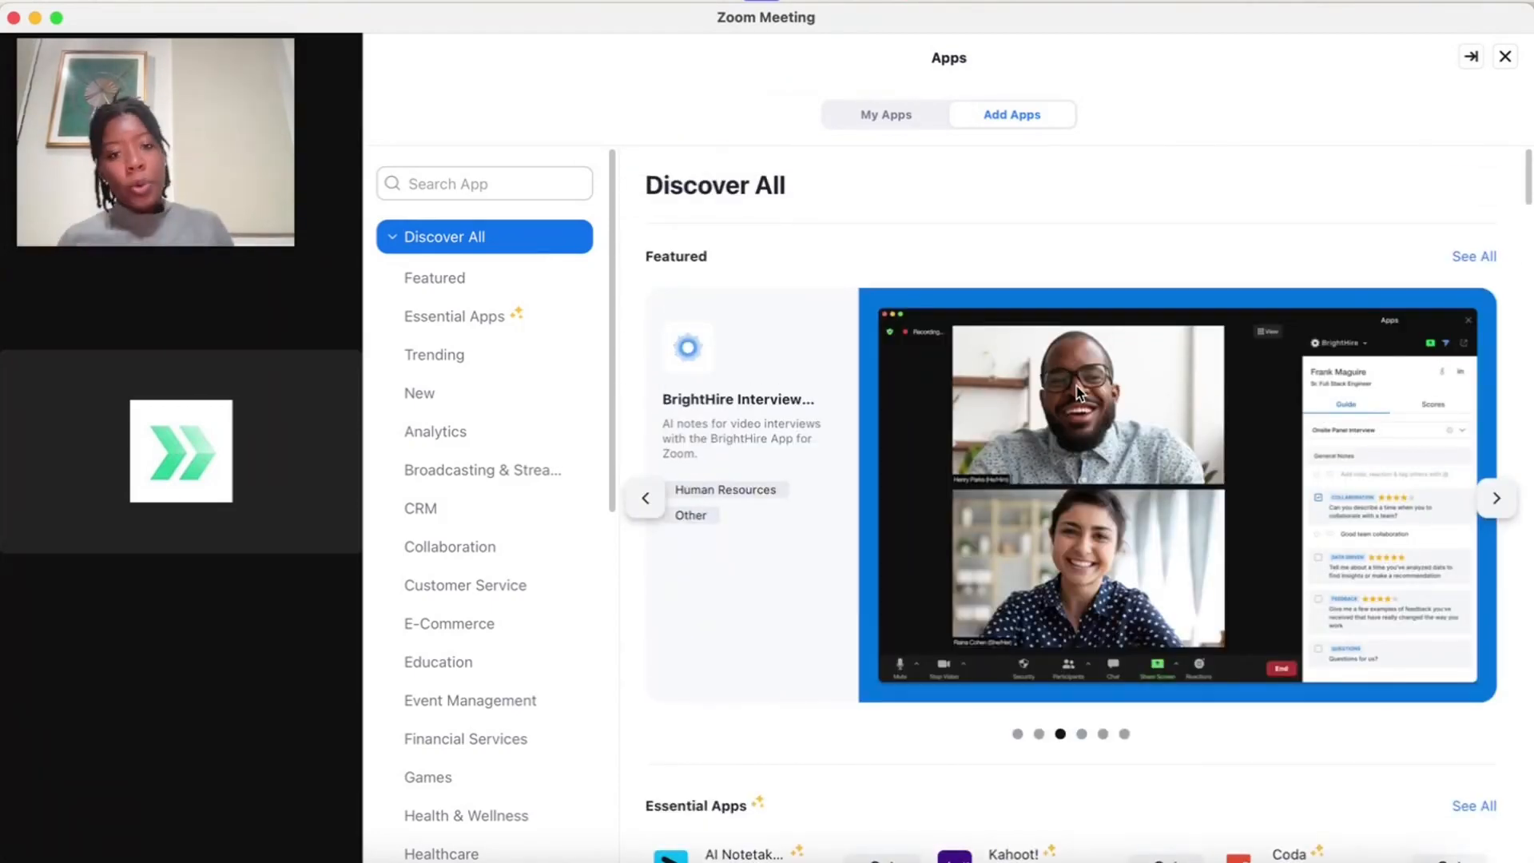
- From My Apps, start a 5-minute Timer countdown shown to all participants
left_click(884, 115)
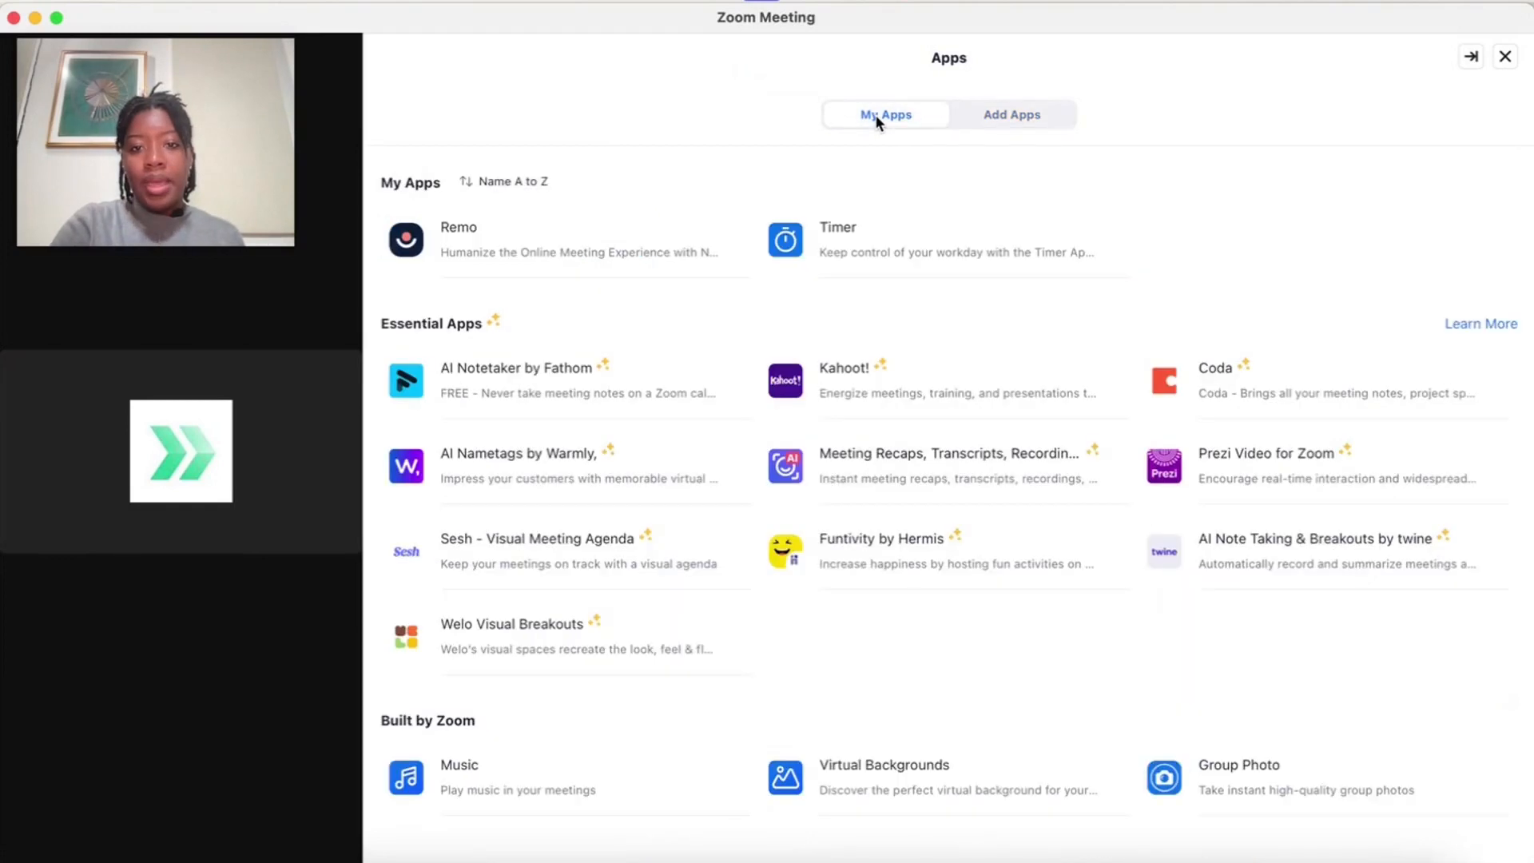
mouse_move(825, 240)
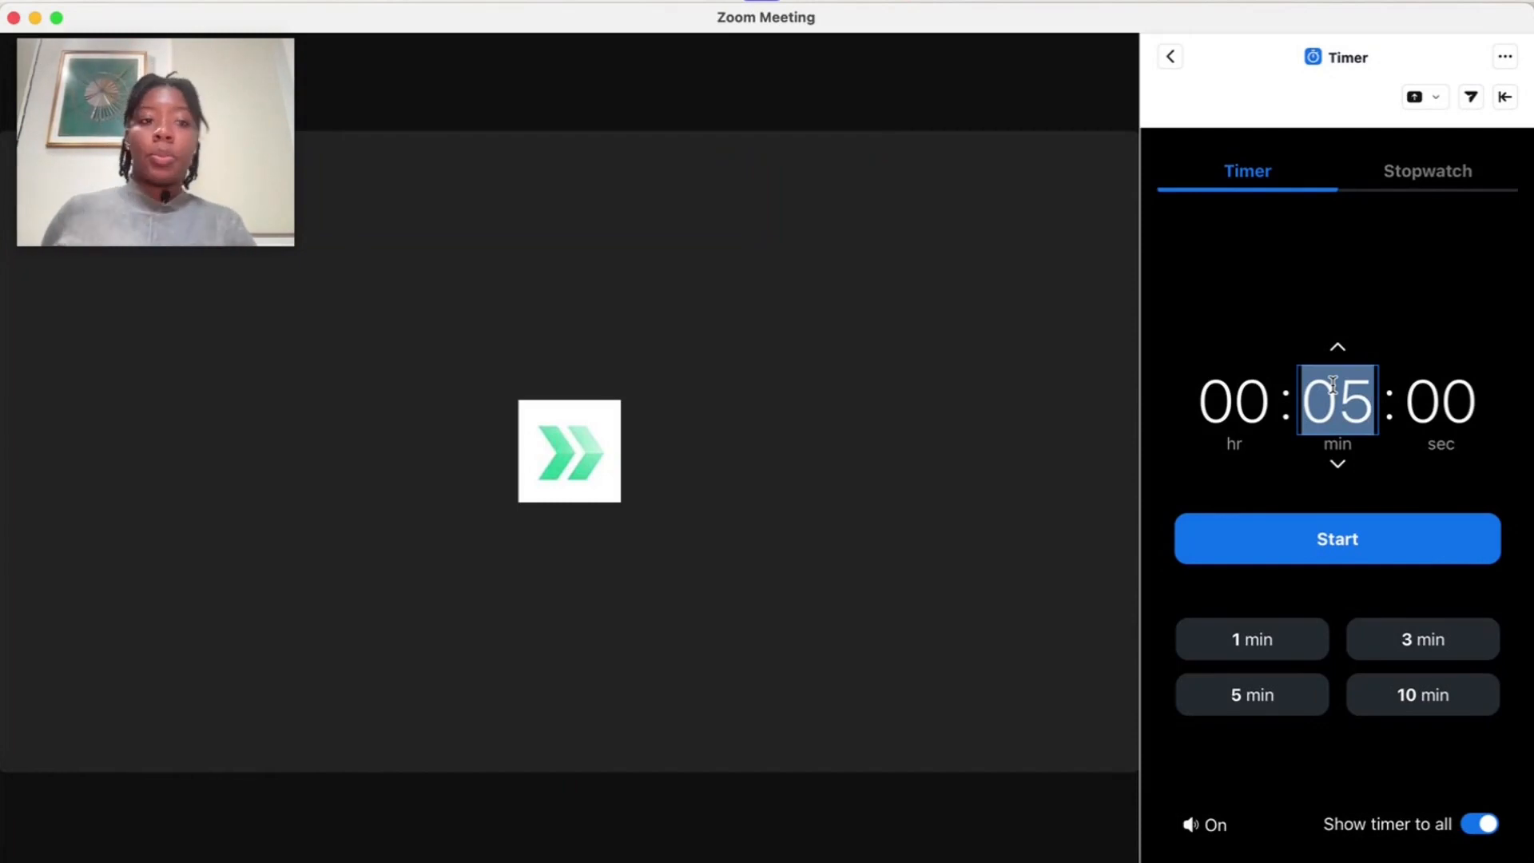
left_click(1336, 539)
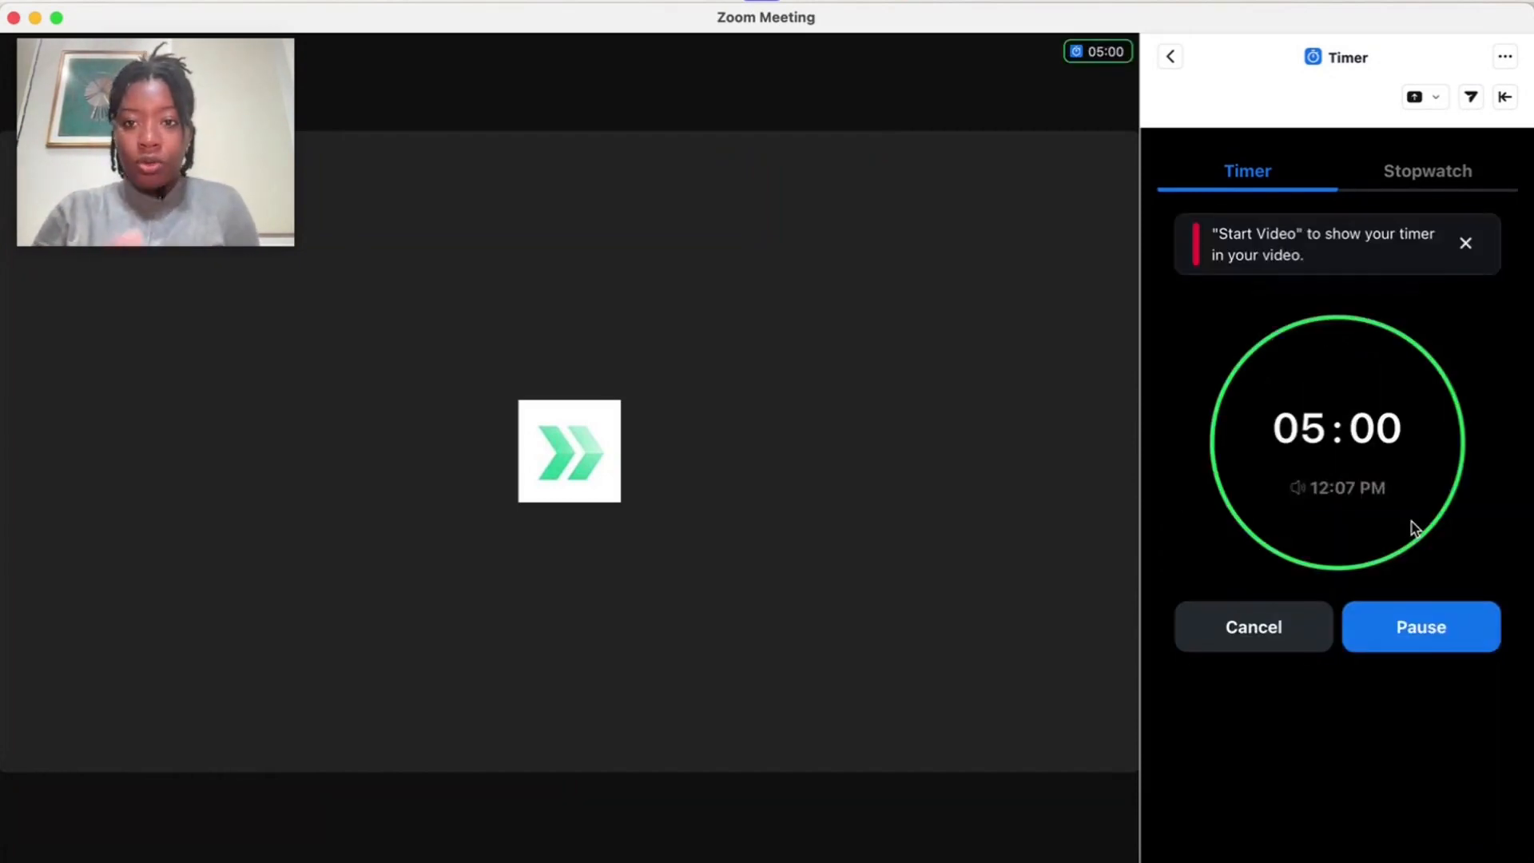